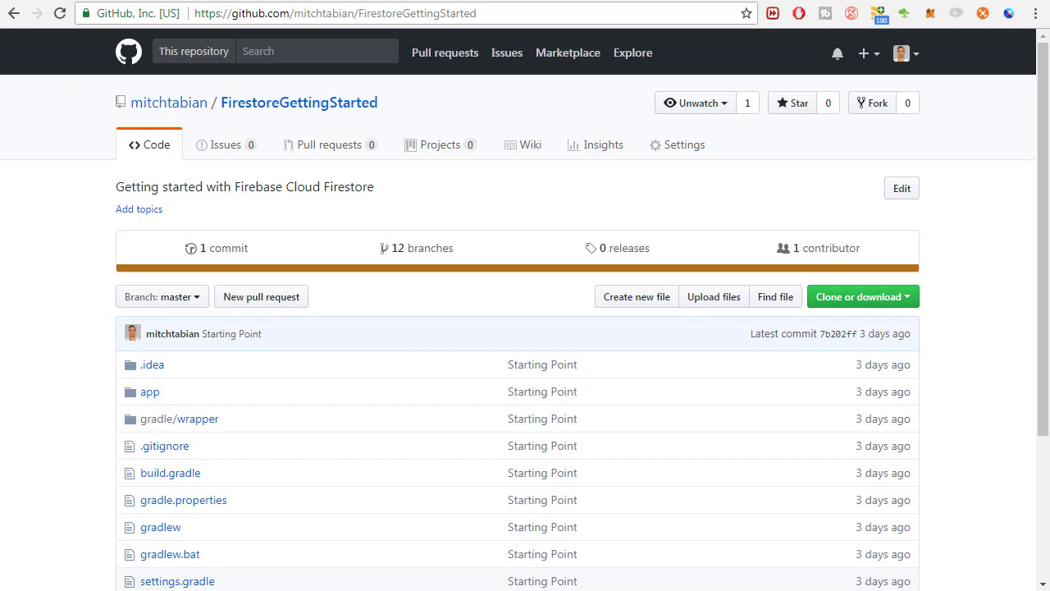
Copy the FirestoreGettingStarted repository's HTTPS clone URL from its GitHub page.
click(336, 13)
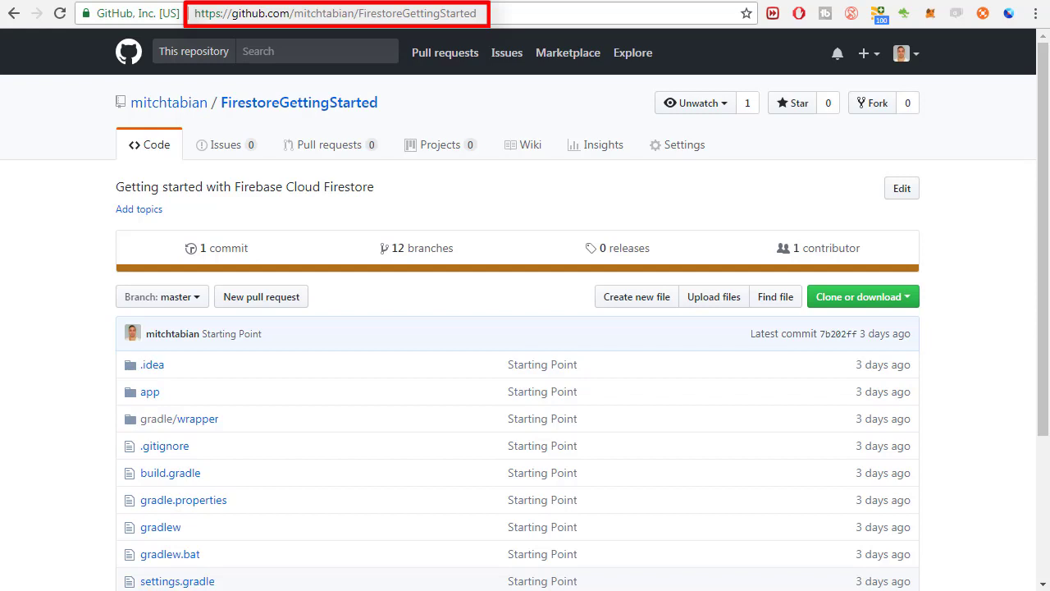
click(863, 296)
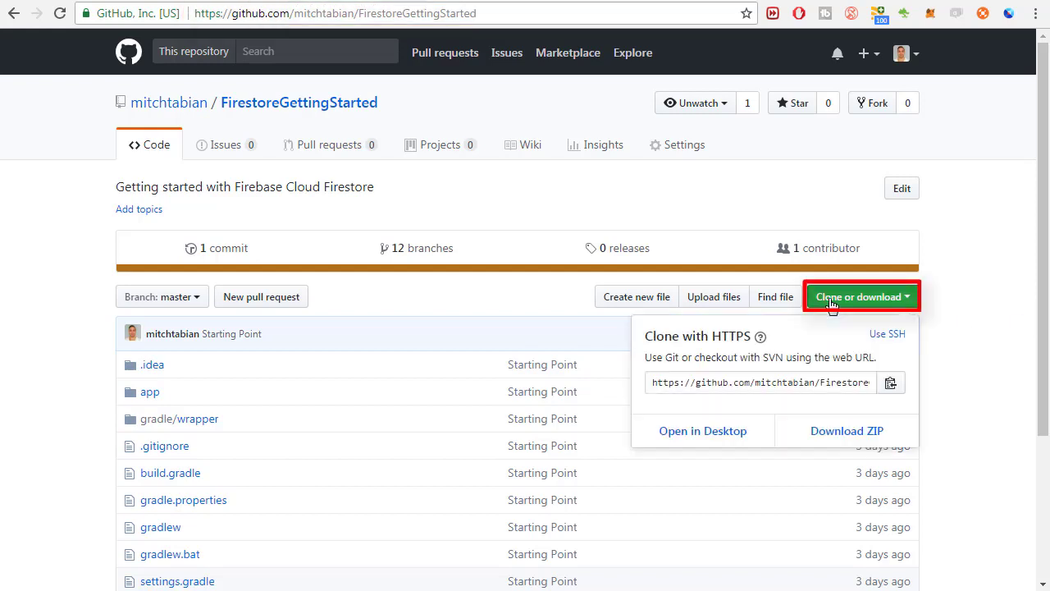
click(758, 383)
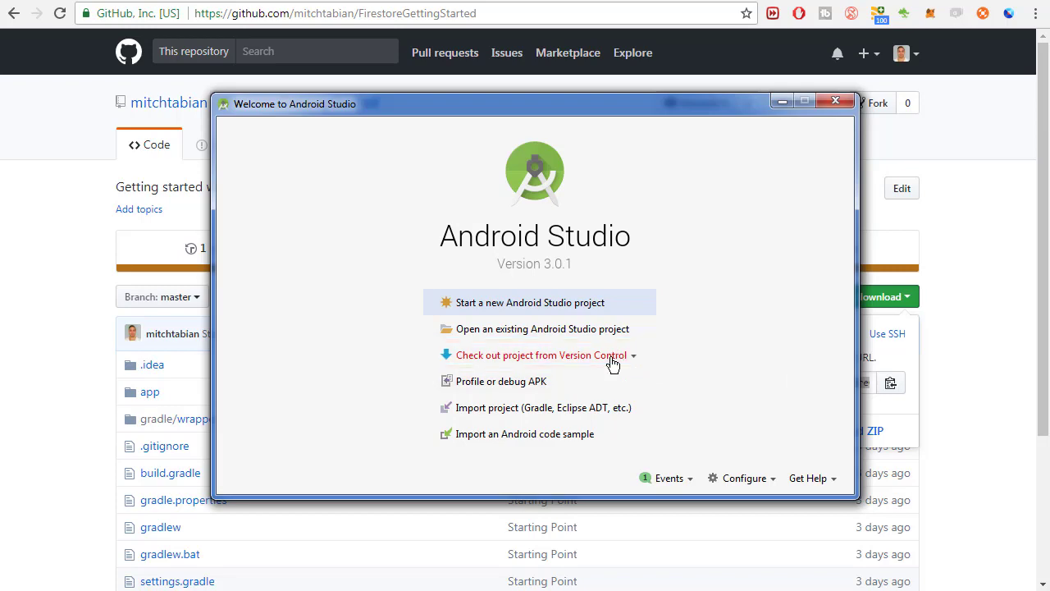
click(533, 354)
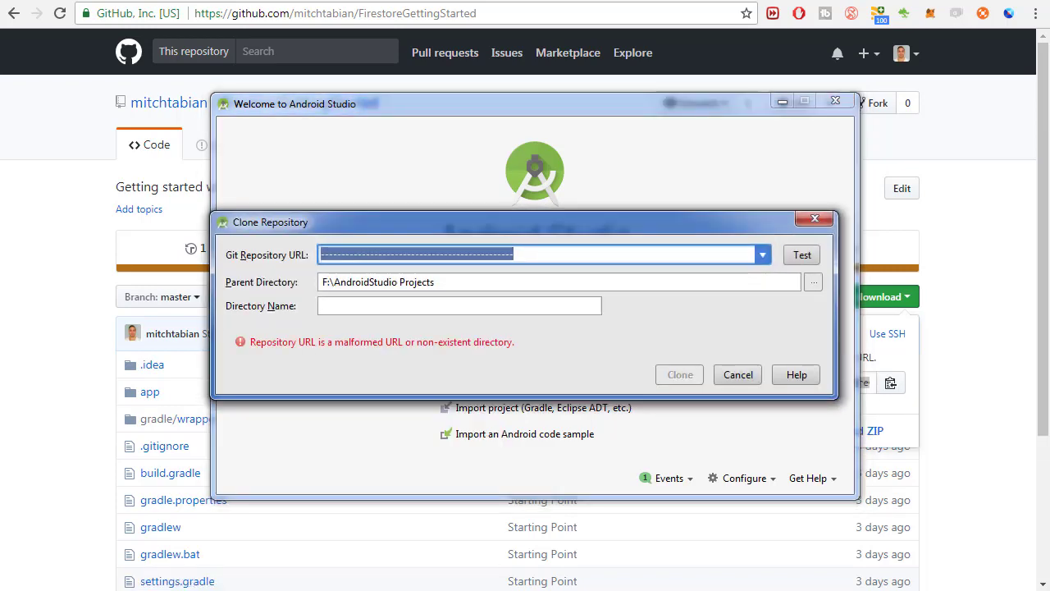
text(https://github.com/mitchtabian/FirestoreGettingStarted.git)
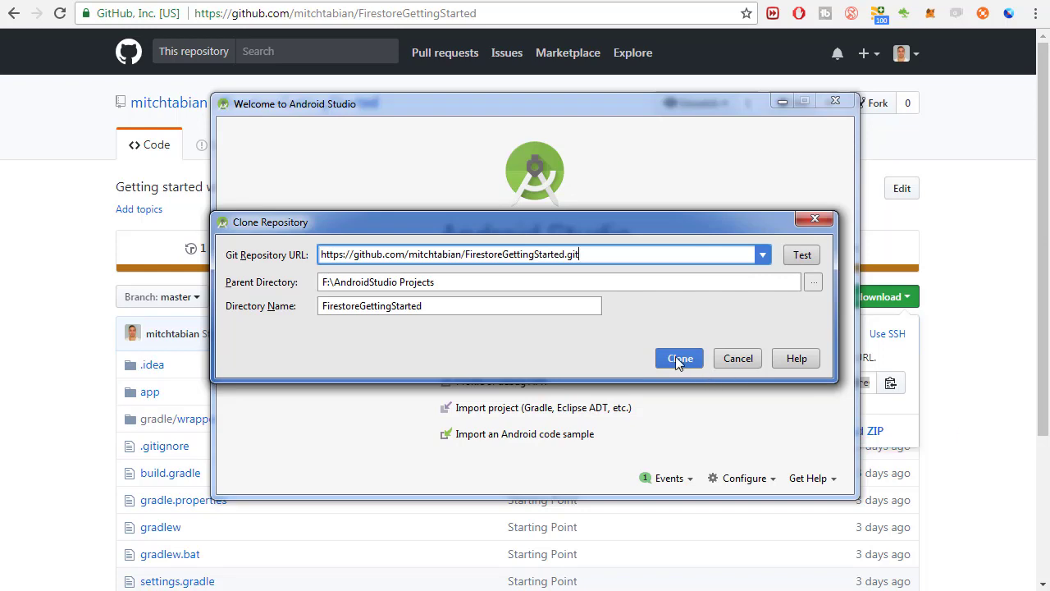
click(679, 357)
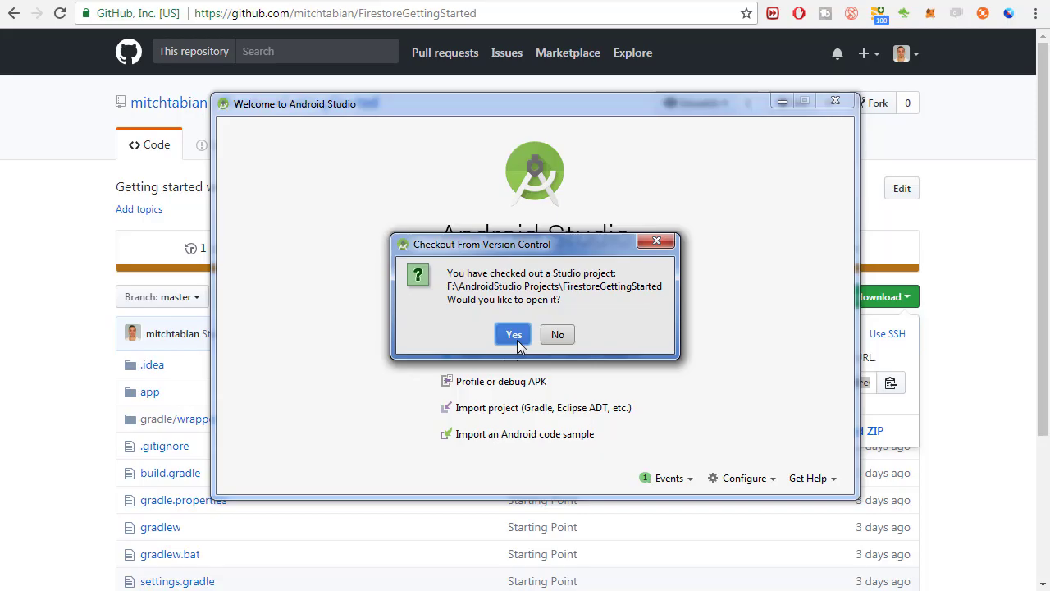
Open the cloned project and decline adding vcs.xml to Git, remembering that choice.
click(512, 335)
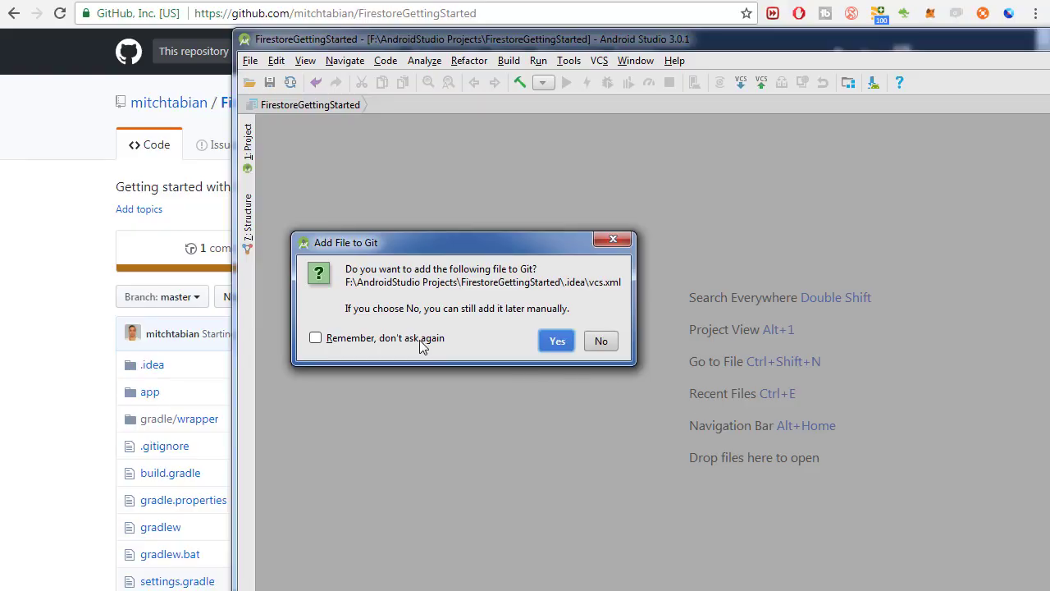
click(316, 338)
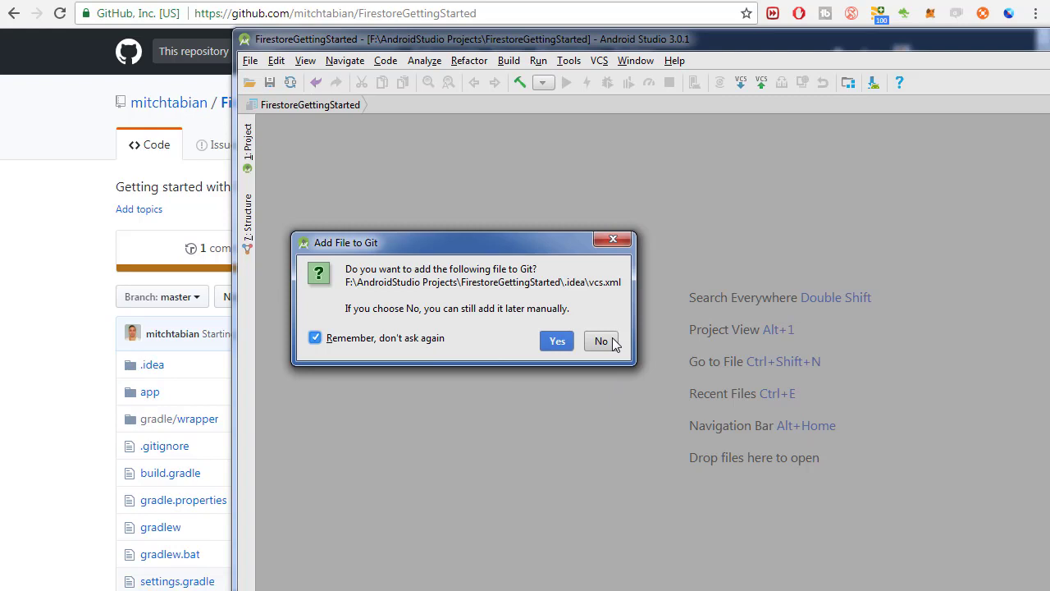
click(601, 340)
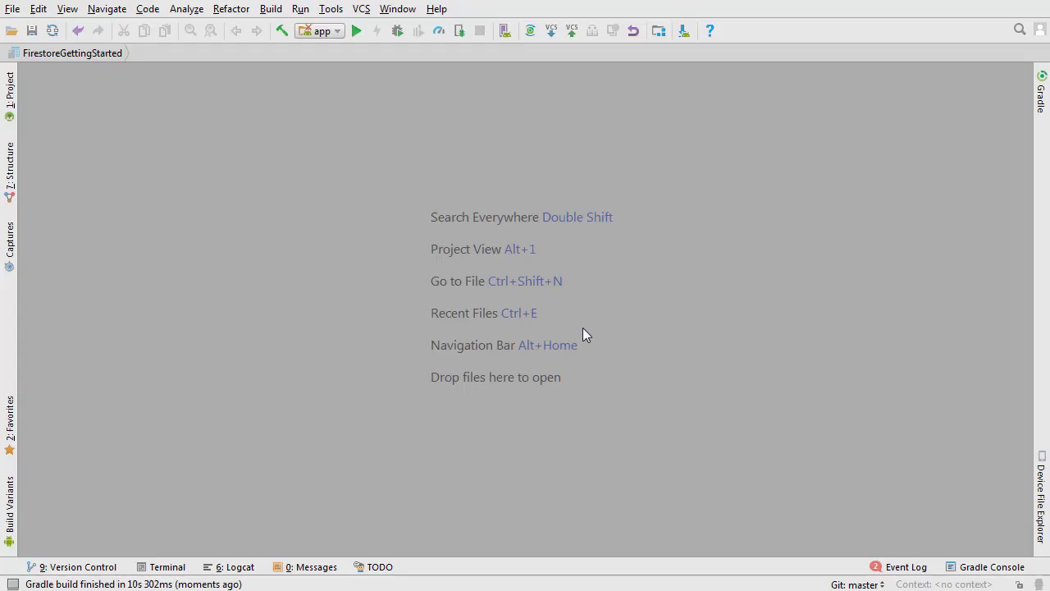
click(13, 10)
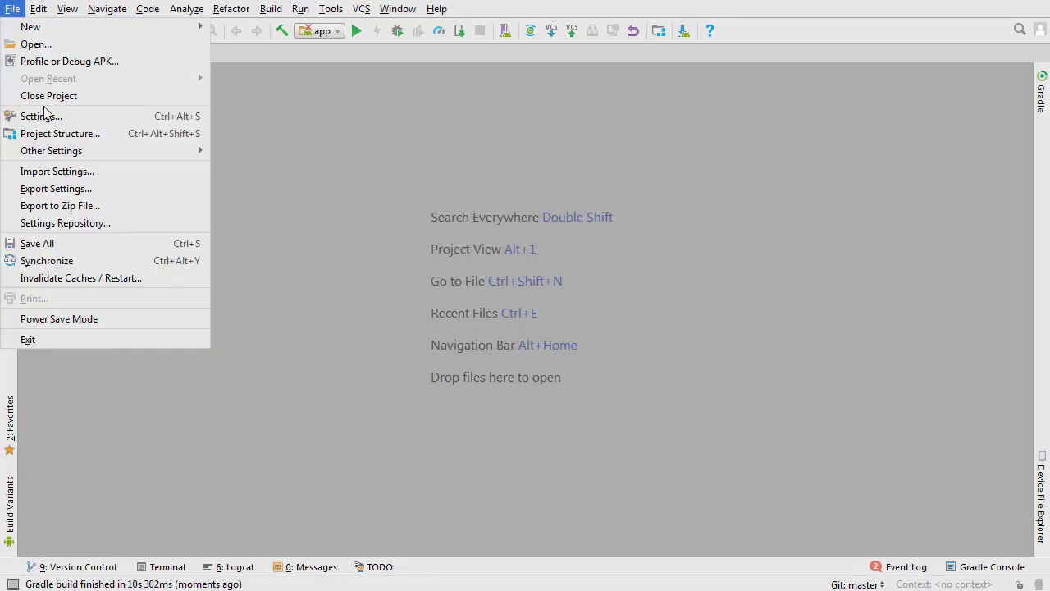
click(80, 277)
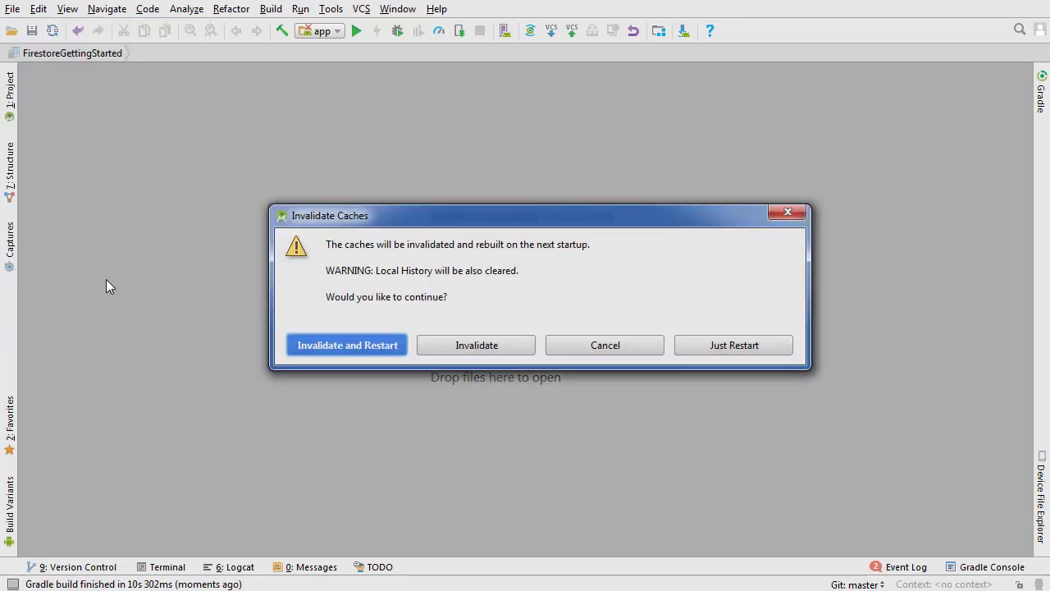
mouse_move(341, 351)
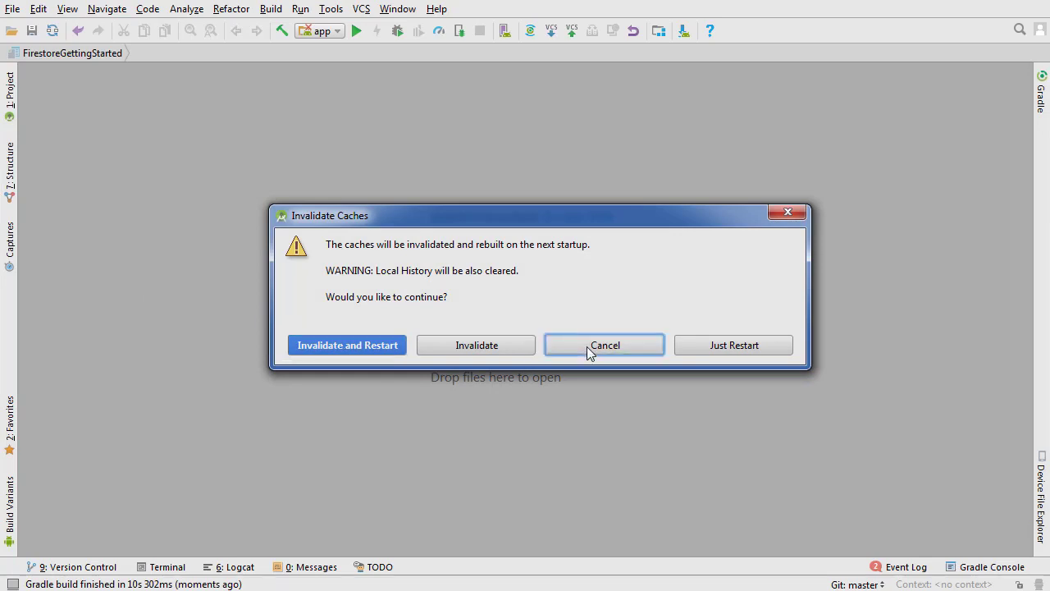
click(603, 344)
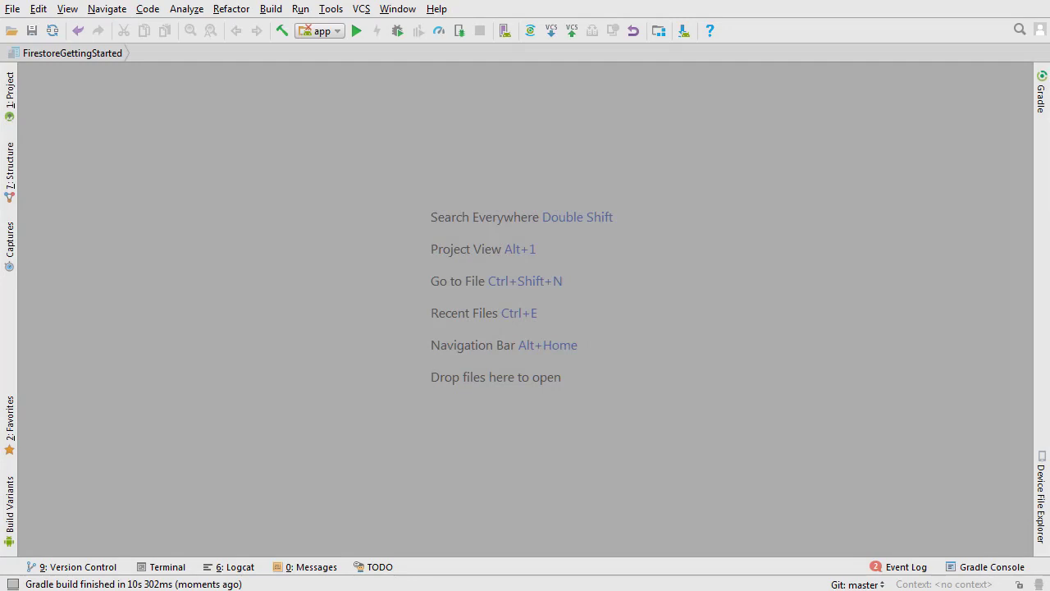
Set the app module's Build Tools Version to 27.0.3 in Project Structure via the Logcat configure link.
click(236, 566)
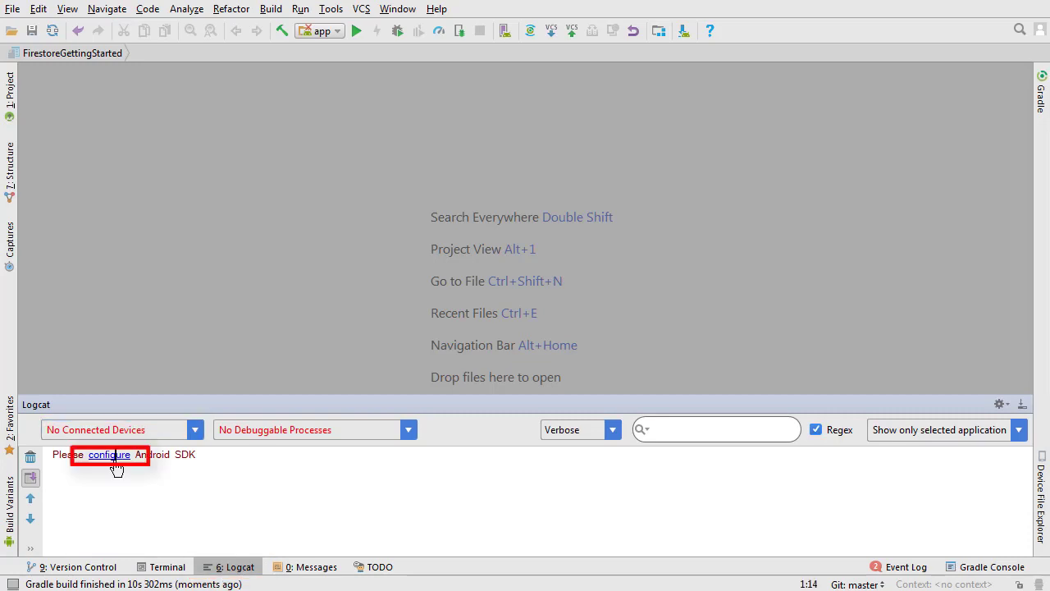
click(109, 455)
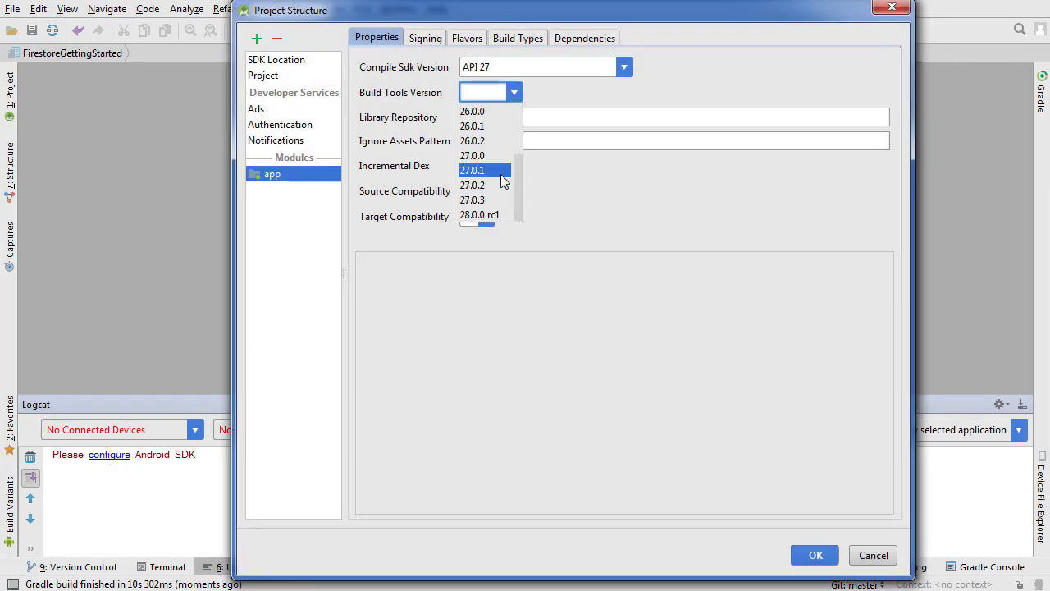
click(473, 200)
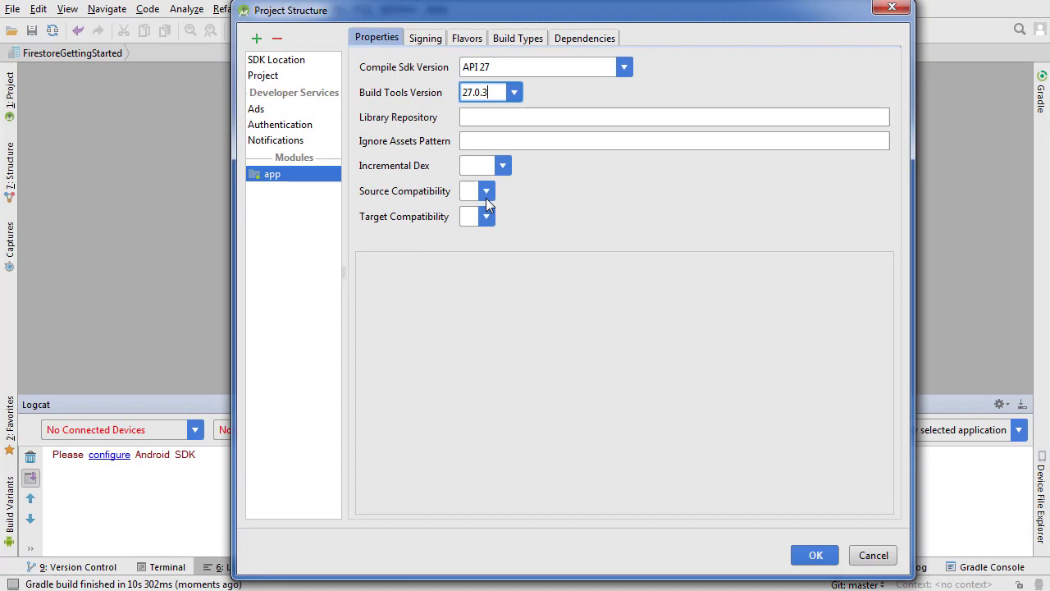
mouse_move(816, 555)
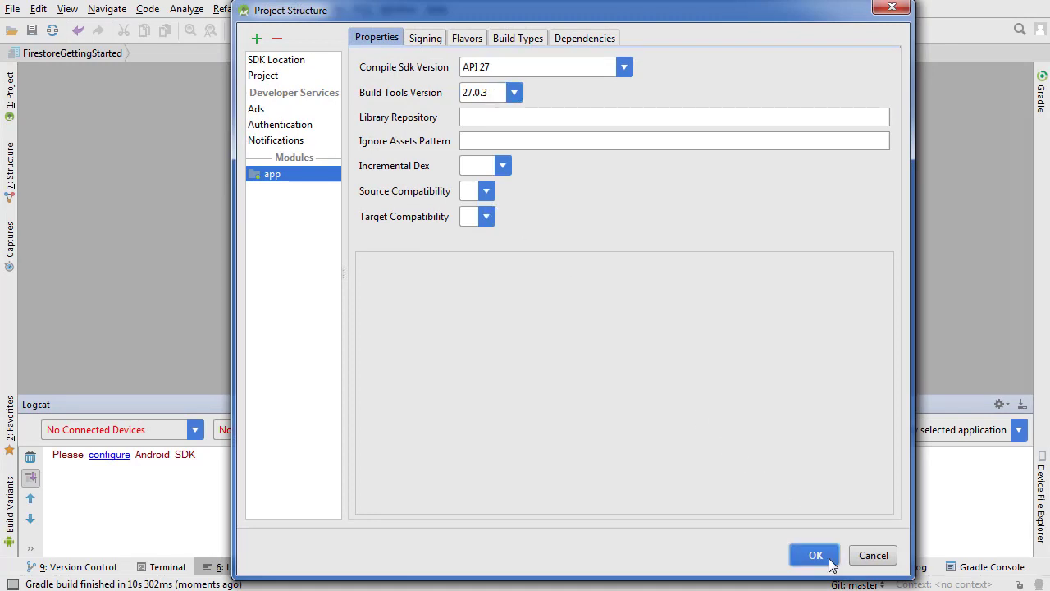
click(814, 555)
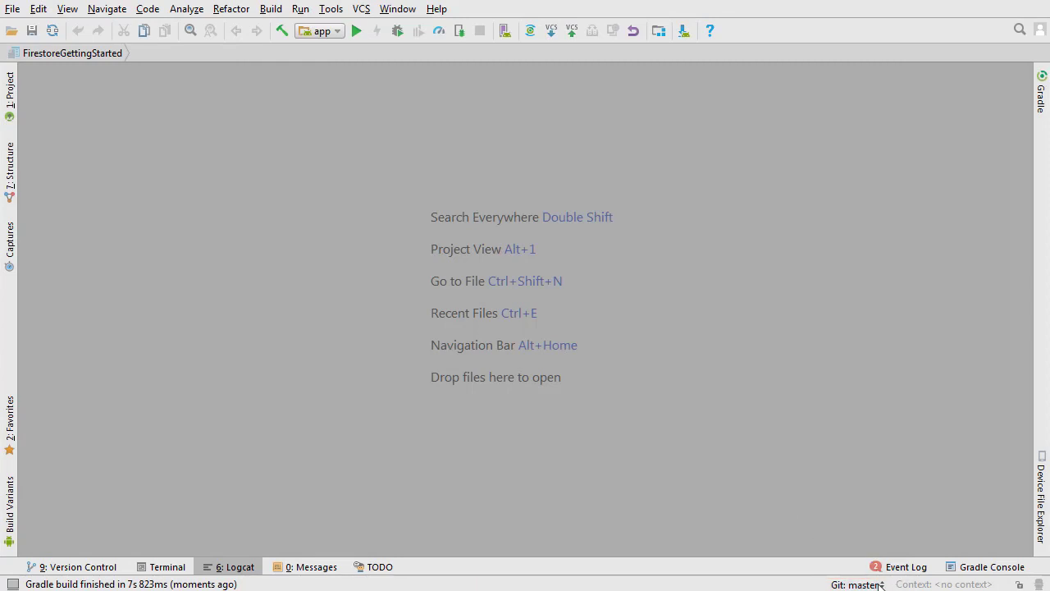
Force-check out origin/Inserting_Data_Start as new local branch Inserting_Data_Start and dismiss the load error.
click(857, 584)
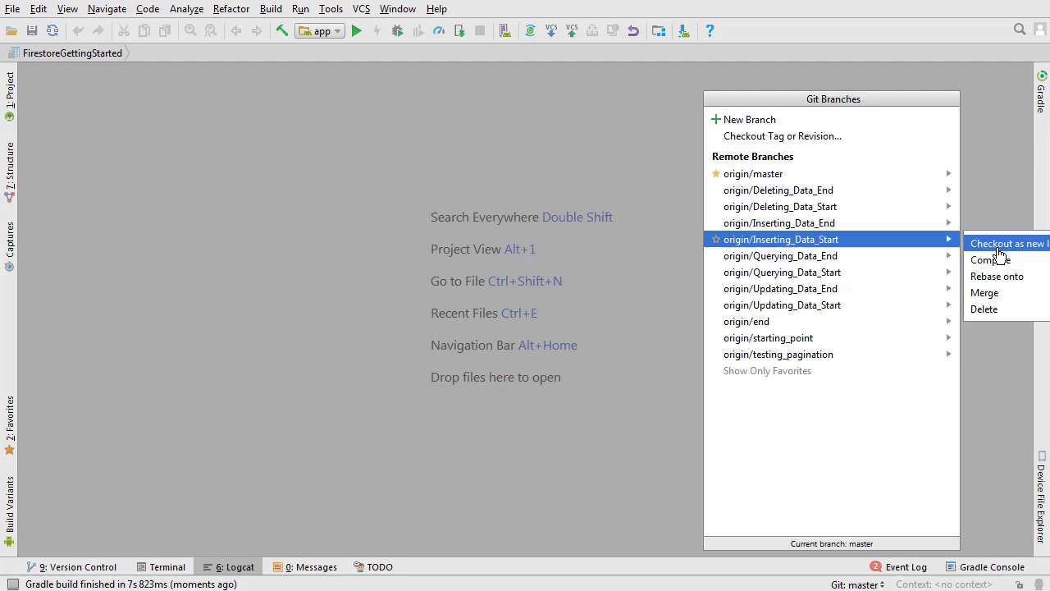
click(1007, 243)
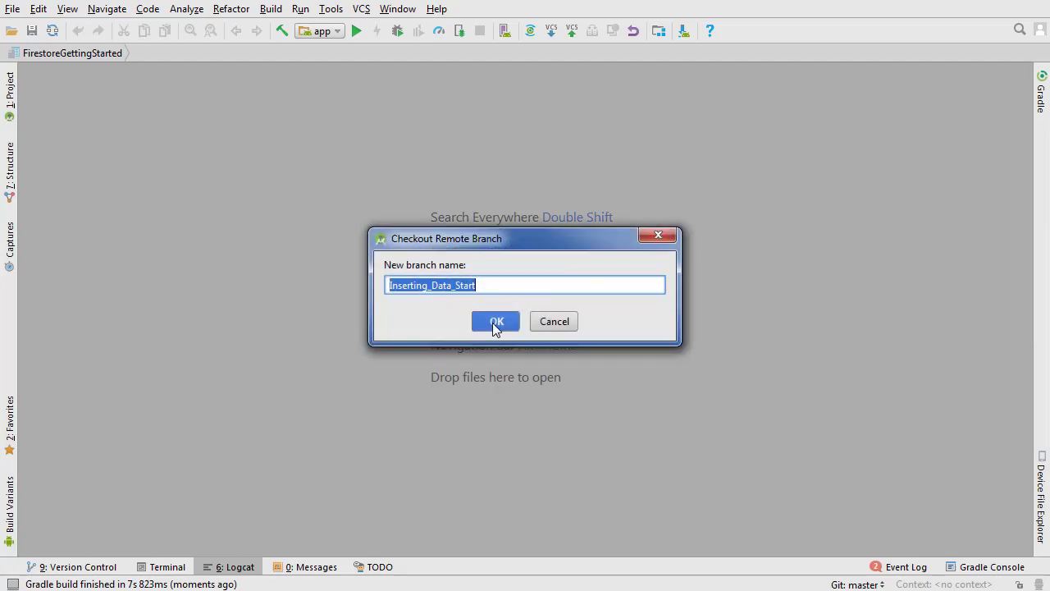
click(495, 320)
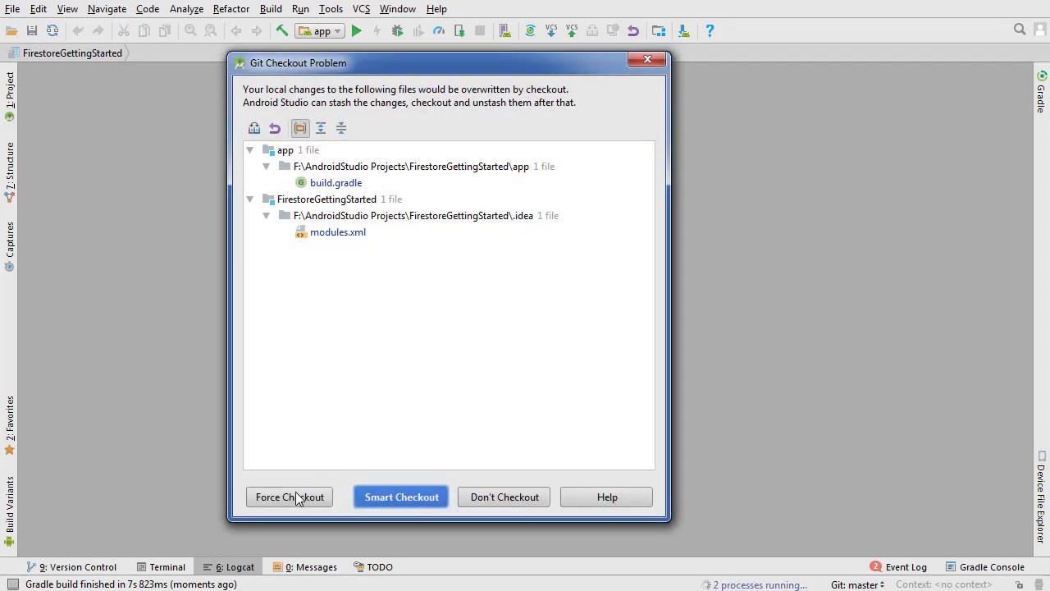
click(401, 496)
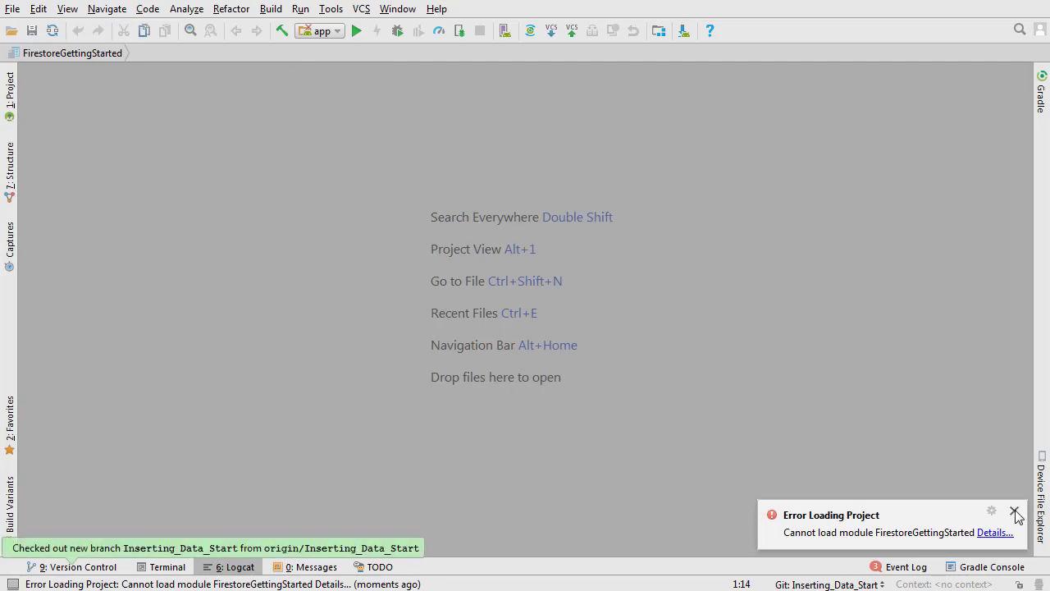
click(1014, 512)
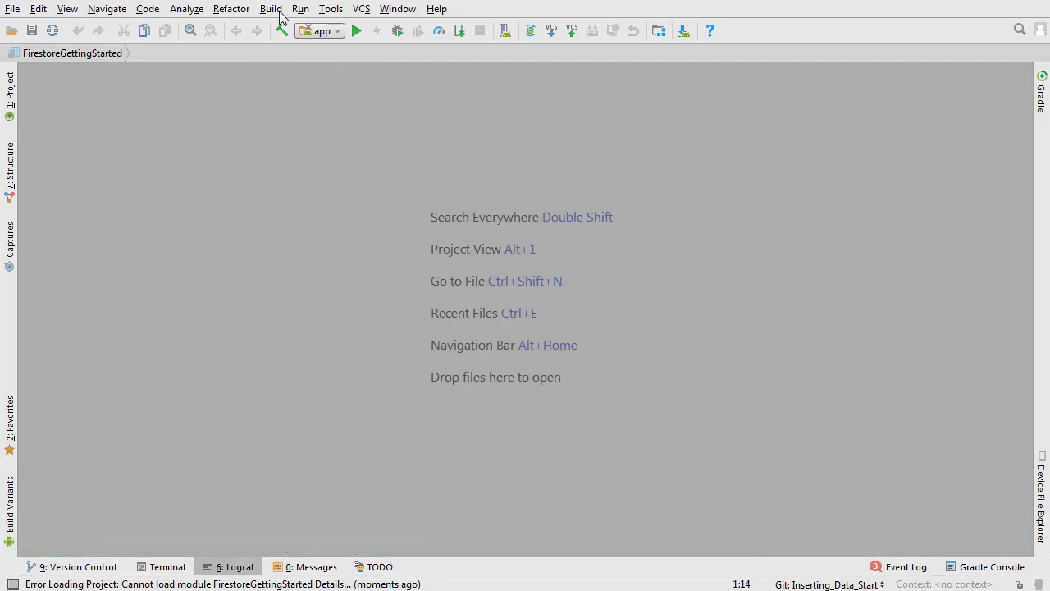